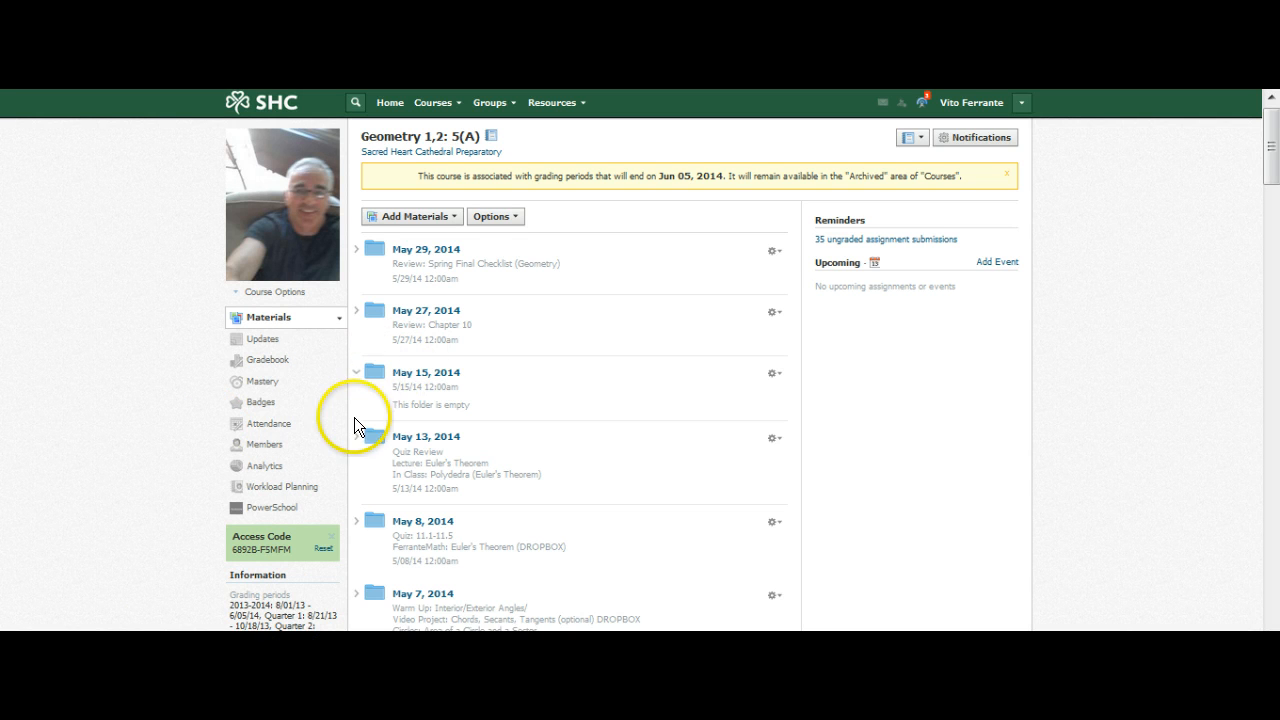
# Collapse the empty May 15, 2014 folder and scroll the materials list down to the April 11, 2014 folder
pyautogui.click(356, 382)
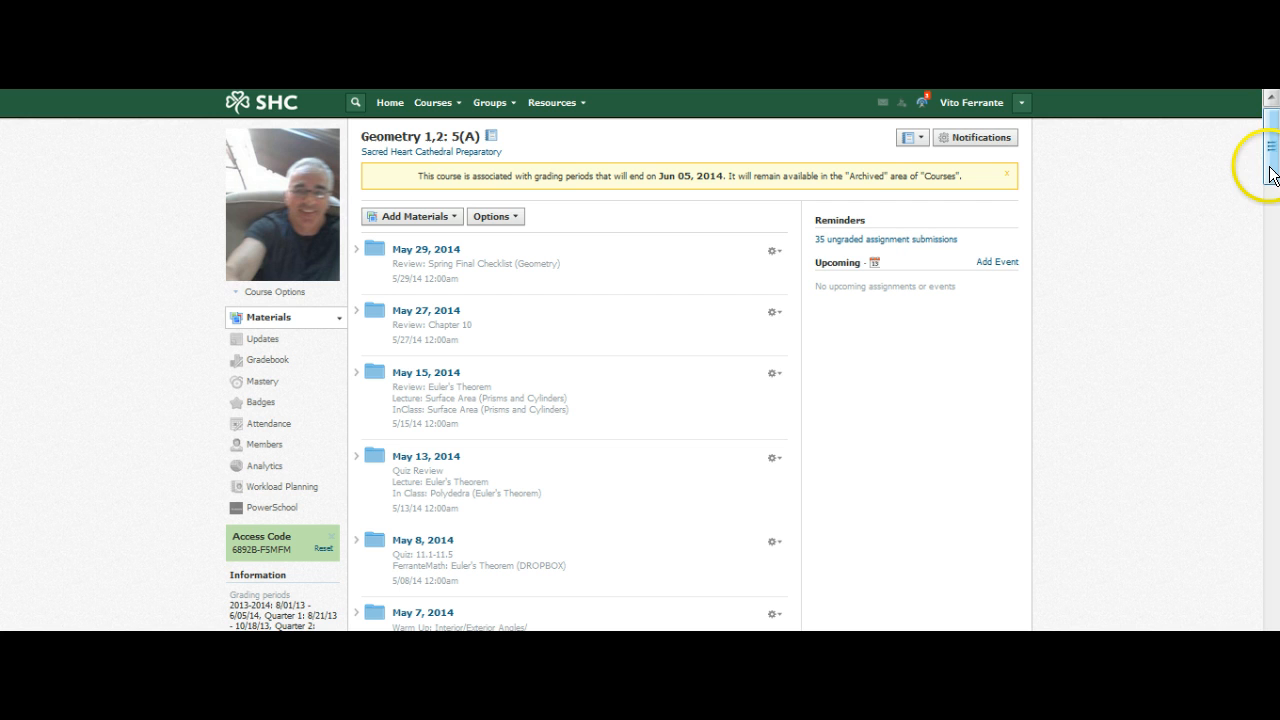
pyautogui.scroll(-3)
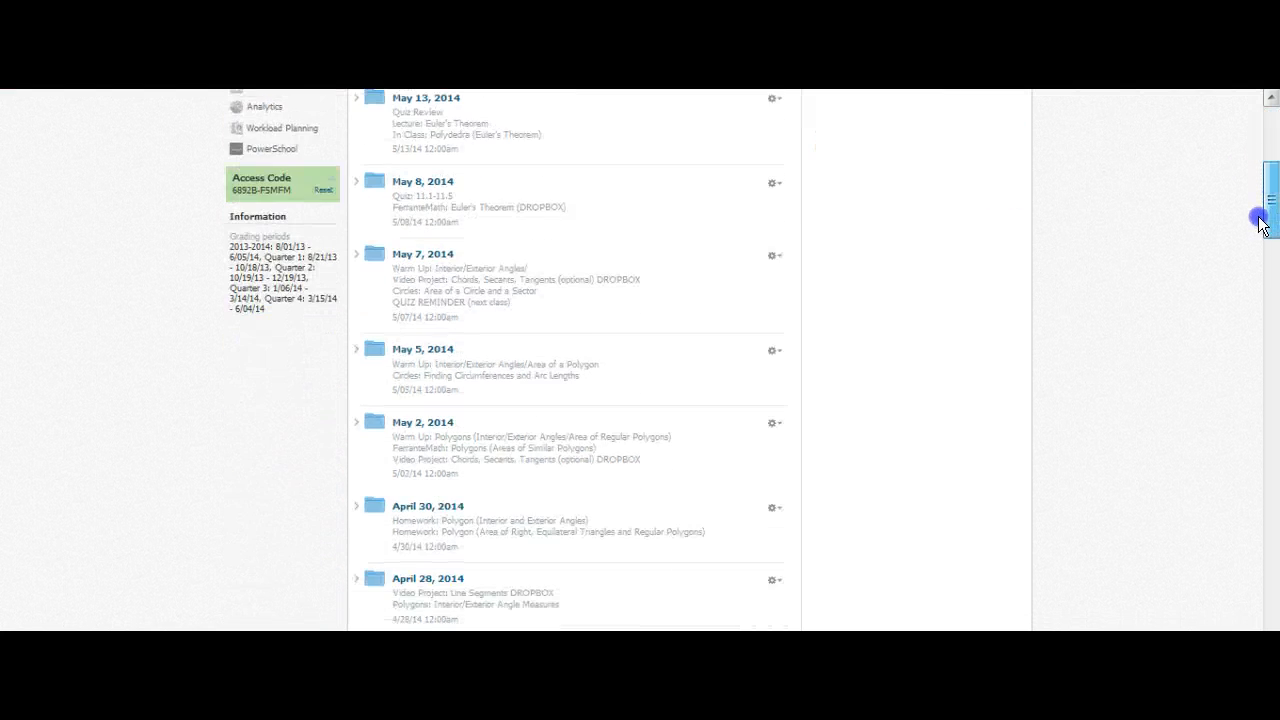
pyautogui.scroll(-3)
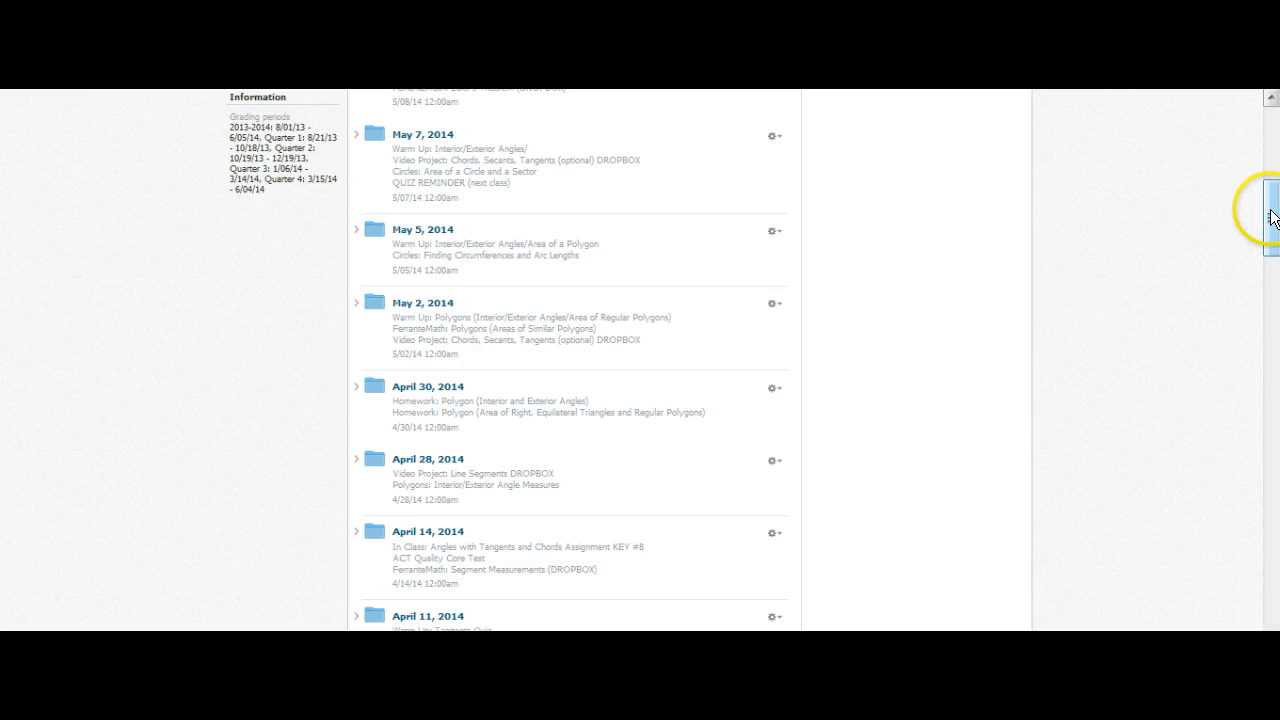
pyautogui.scroll(-3)
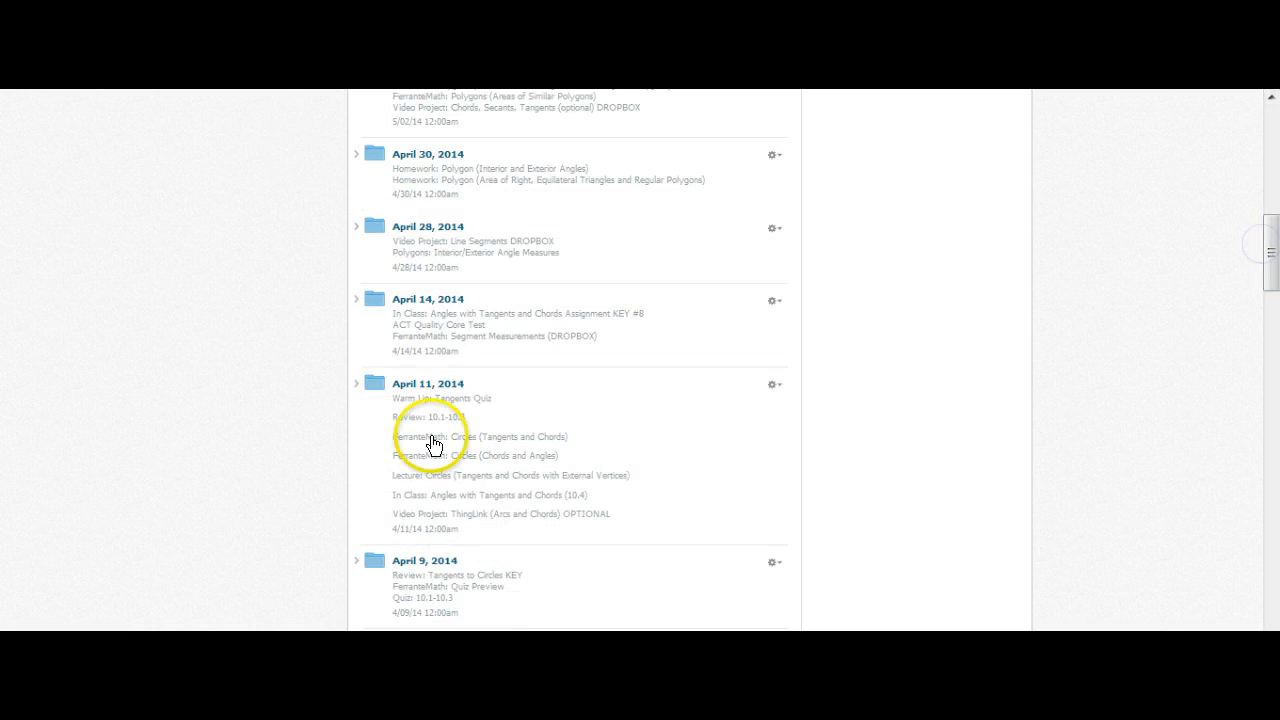
pyautogui.click(356, 384)
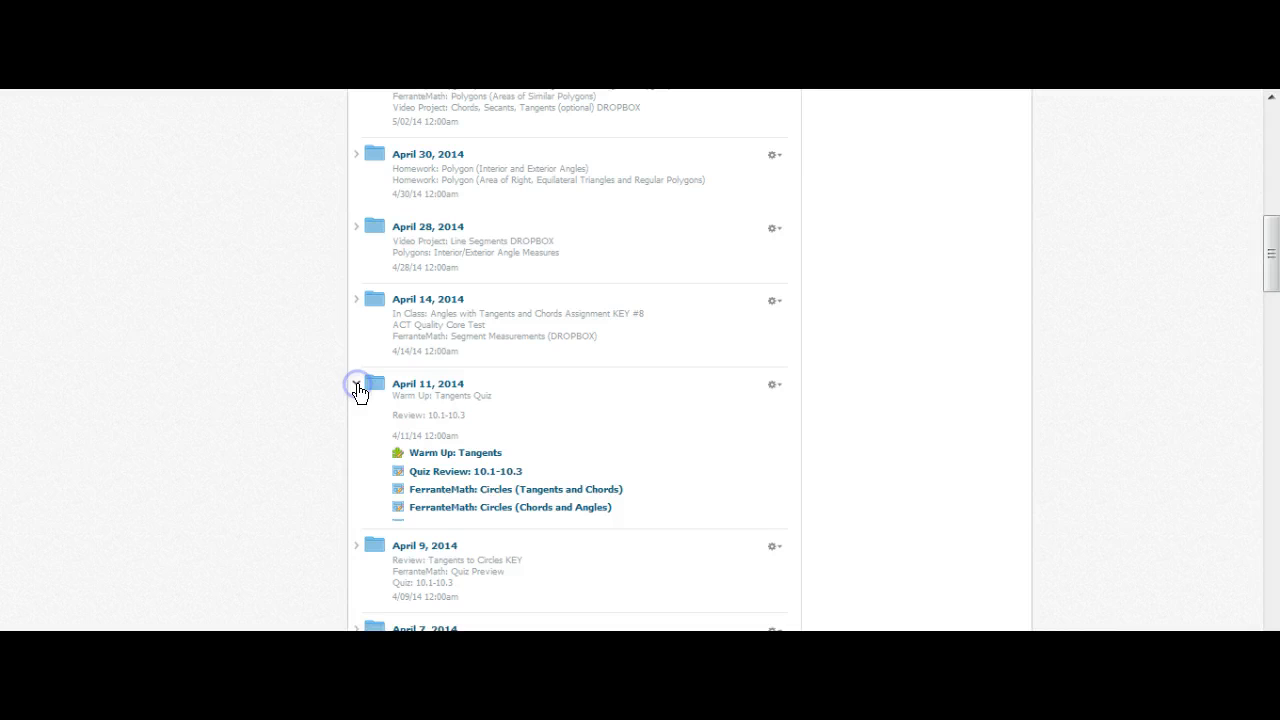
pyautogui.click(356, 384)
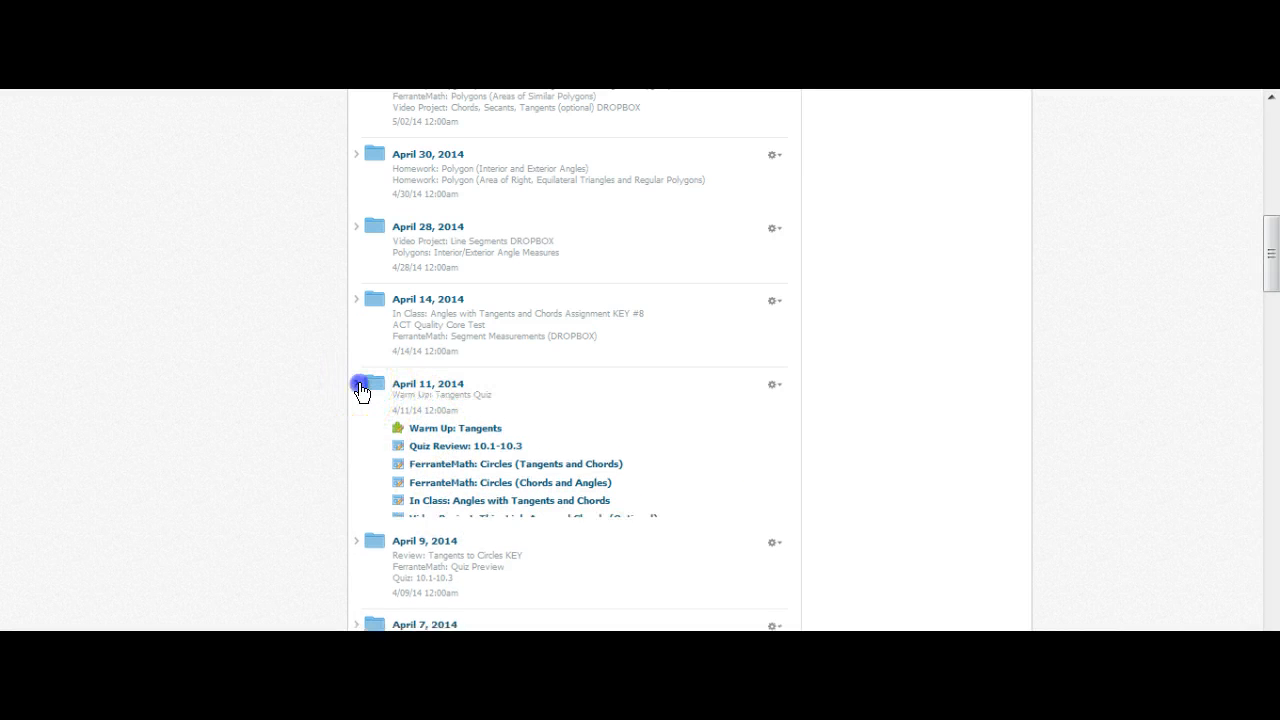
pyautogui.click(356, 388)
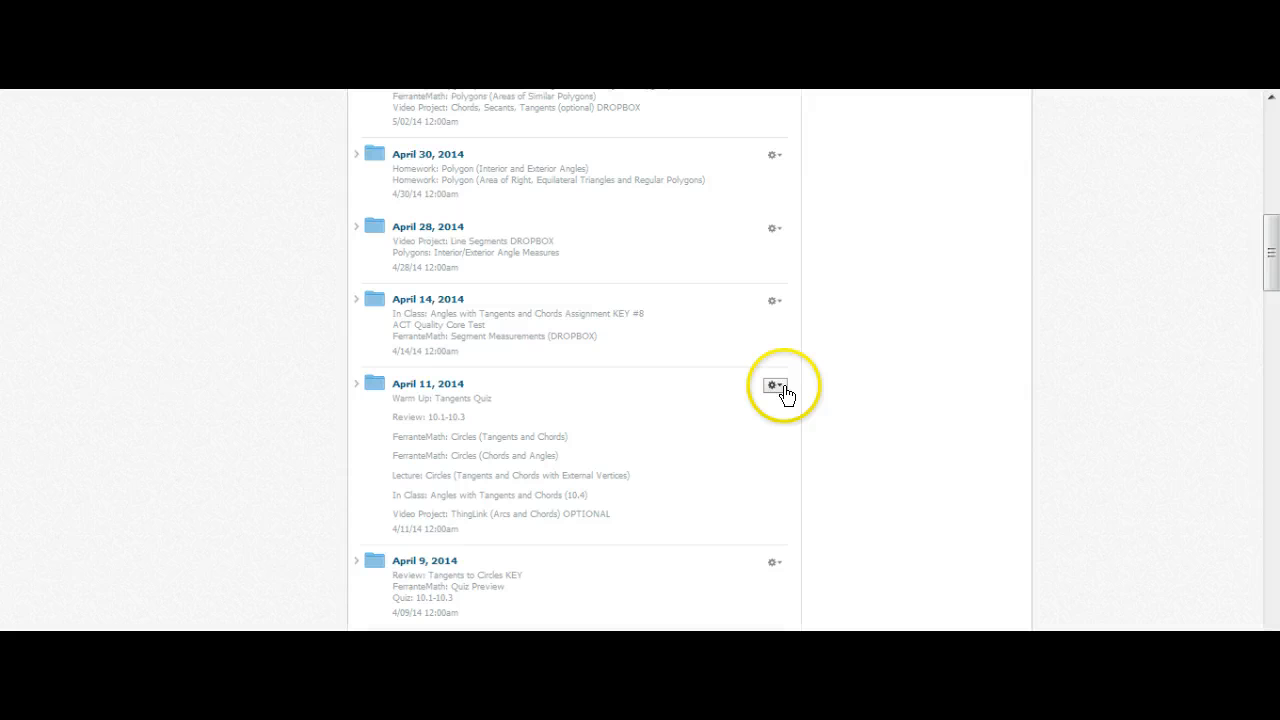
pyautogui.click(772, 386)
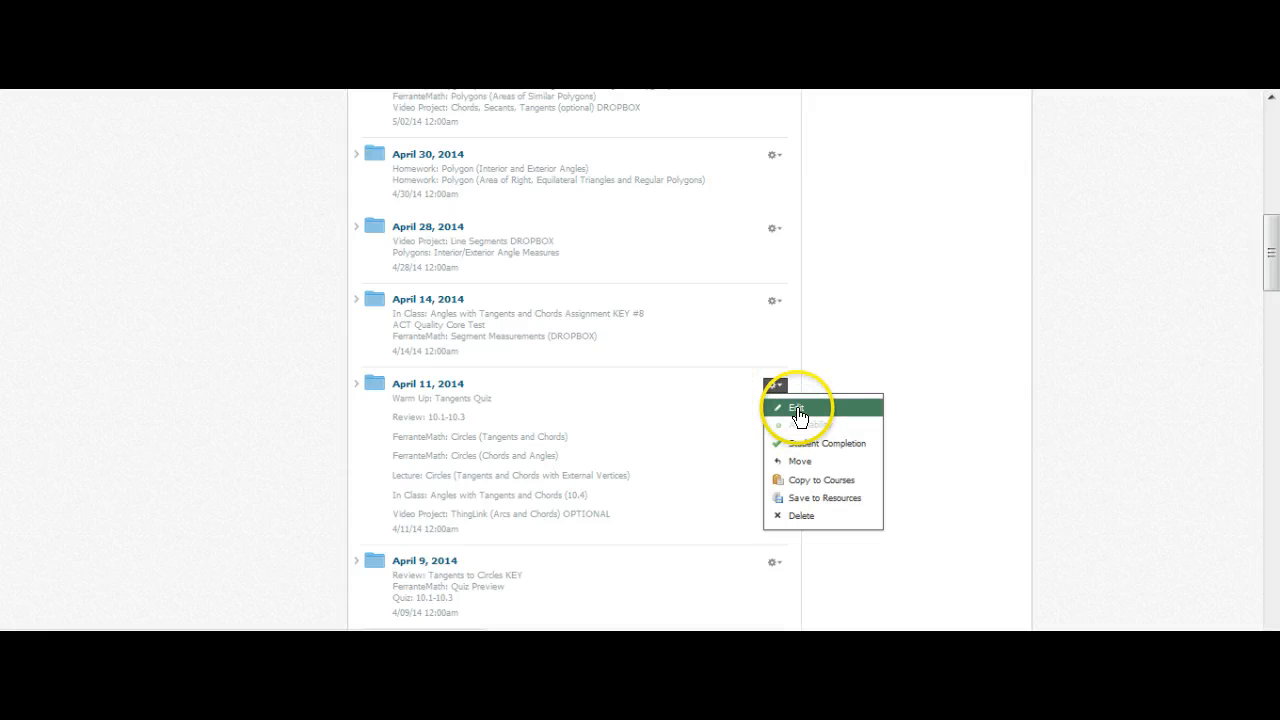
pyautogui.click(796, 408)
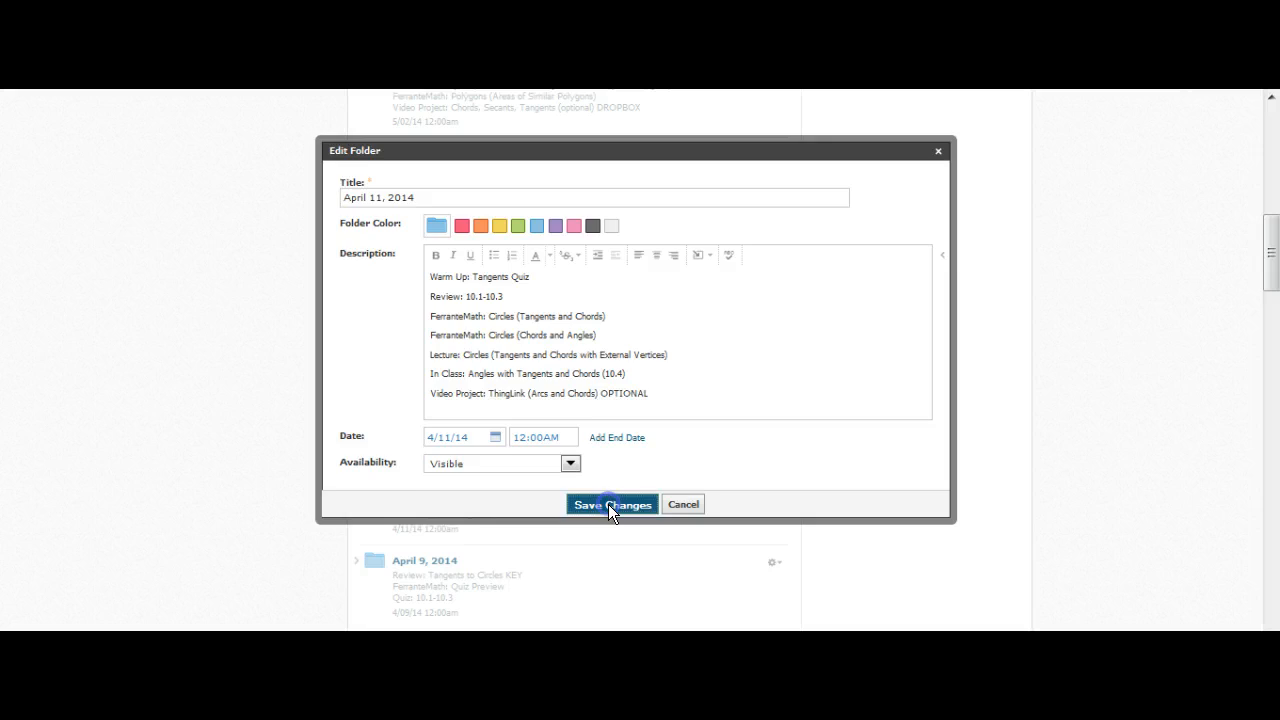
pyautogui.click(612, 504)
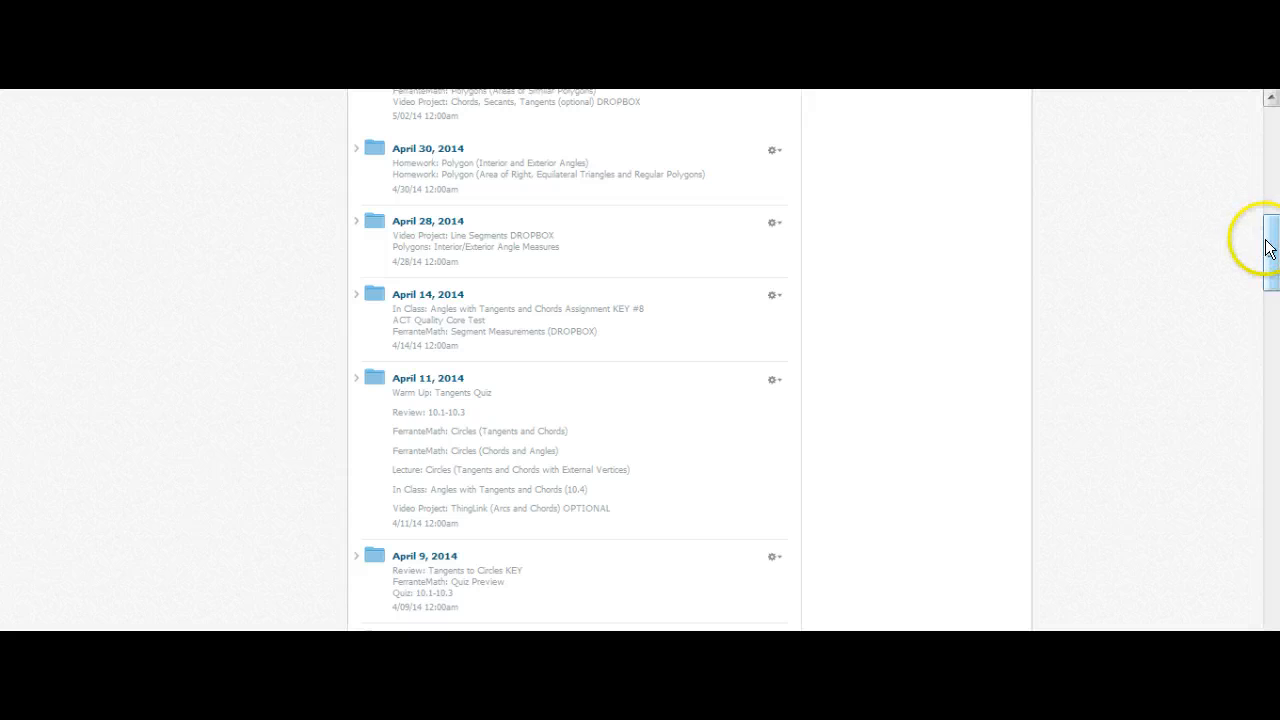
pyautogui.scroll(-3)
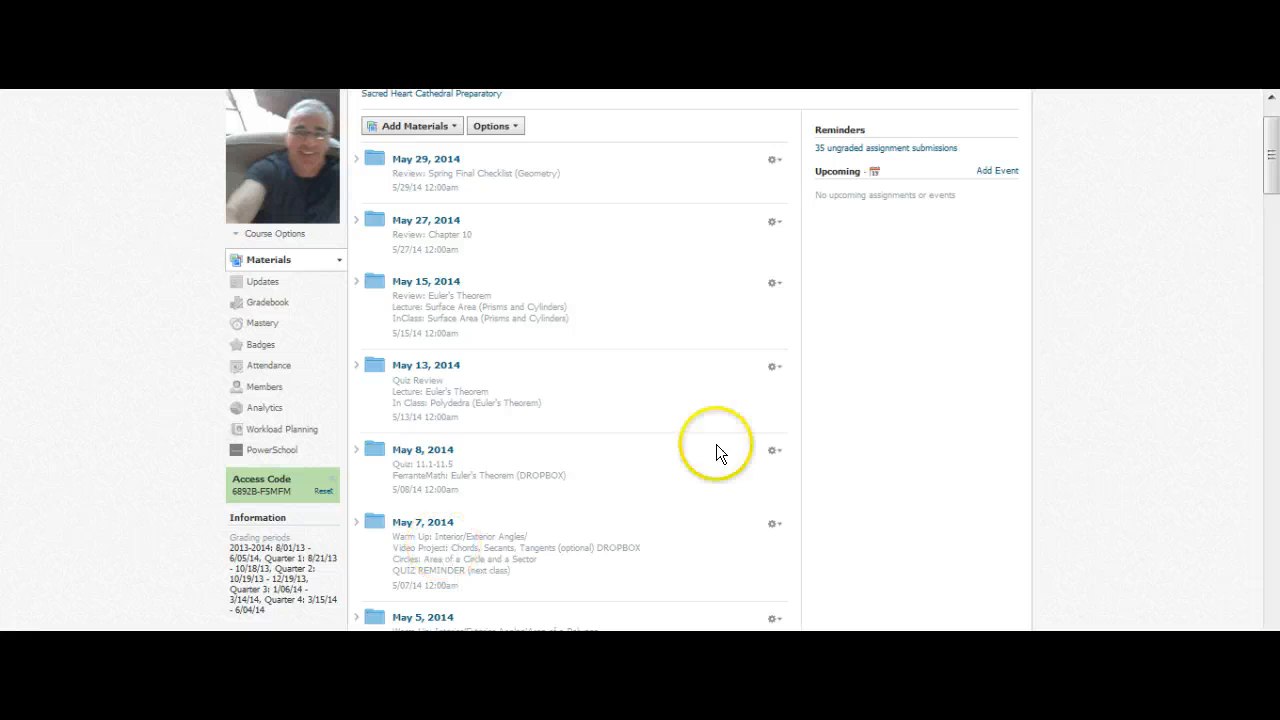
pyautogui.scroll(-3)
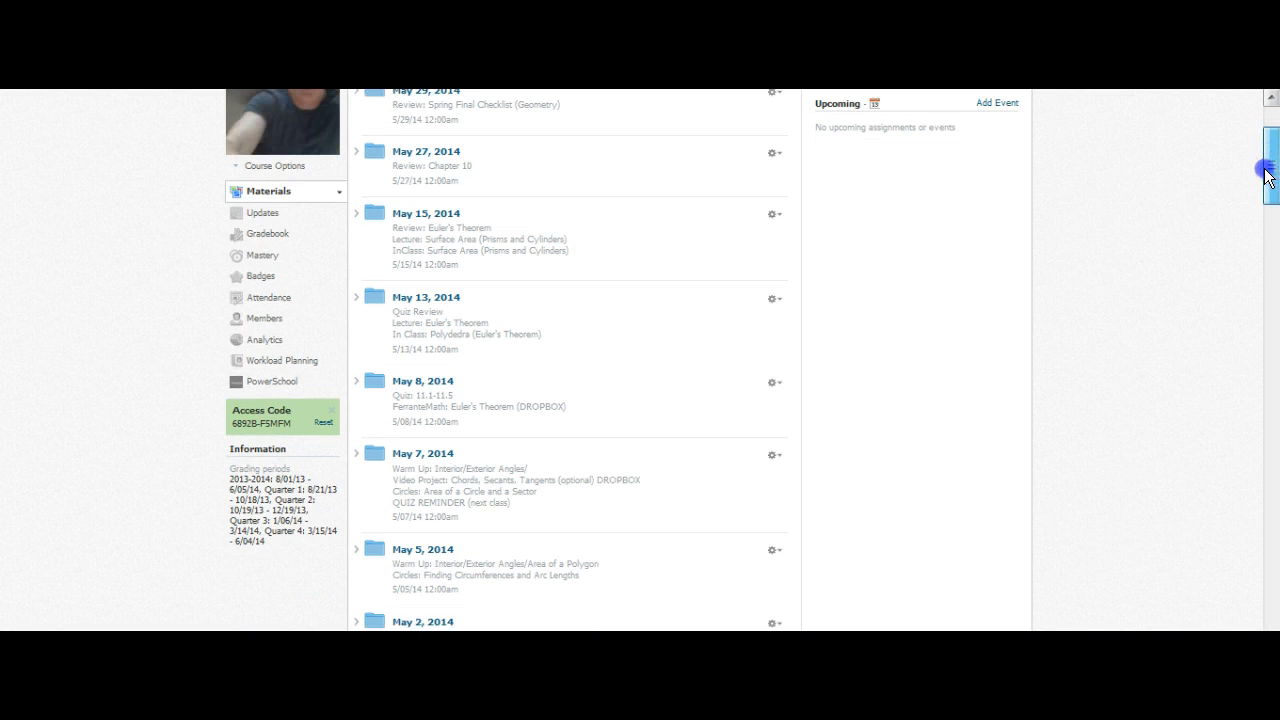
pyautogui.scroll(-3)
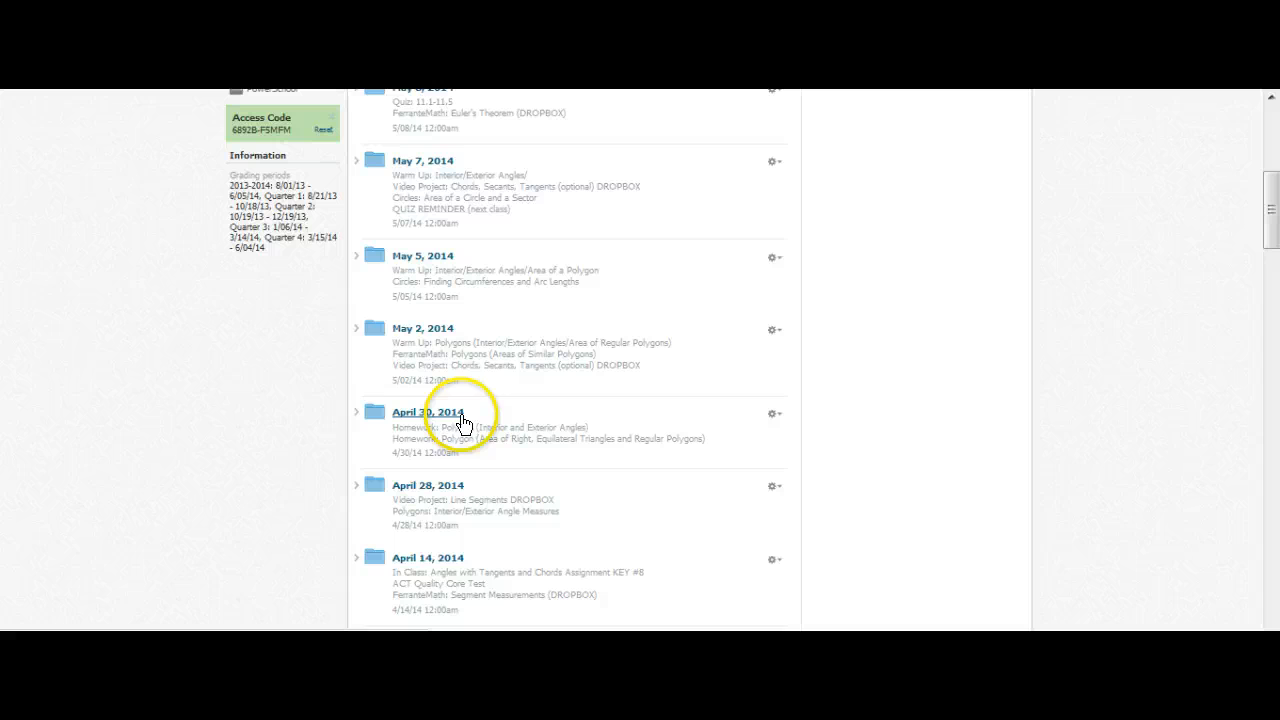
pyautogui.moveTo(1260, 296)
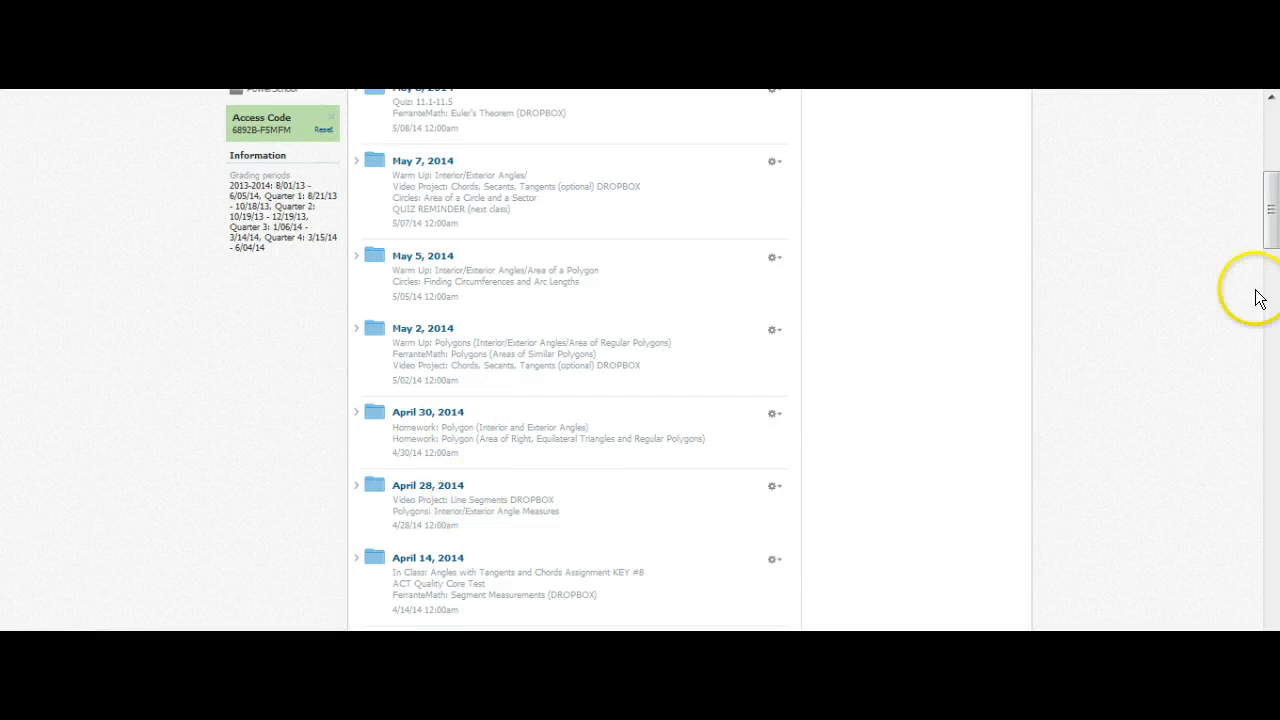
pyautogui.scroll(-3)
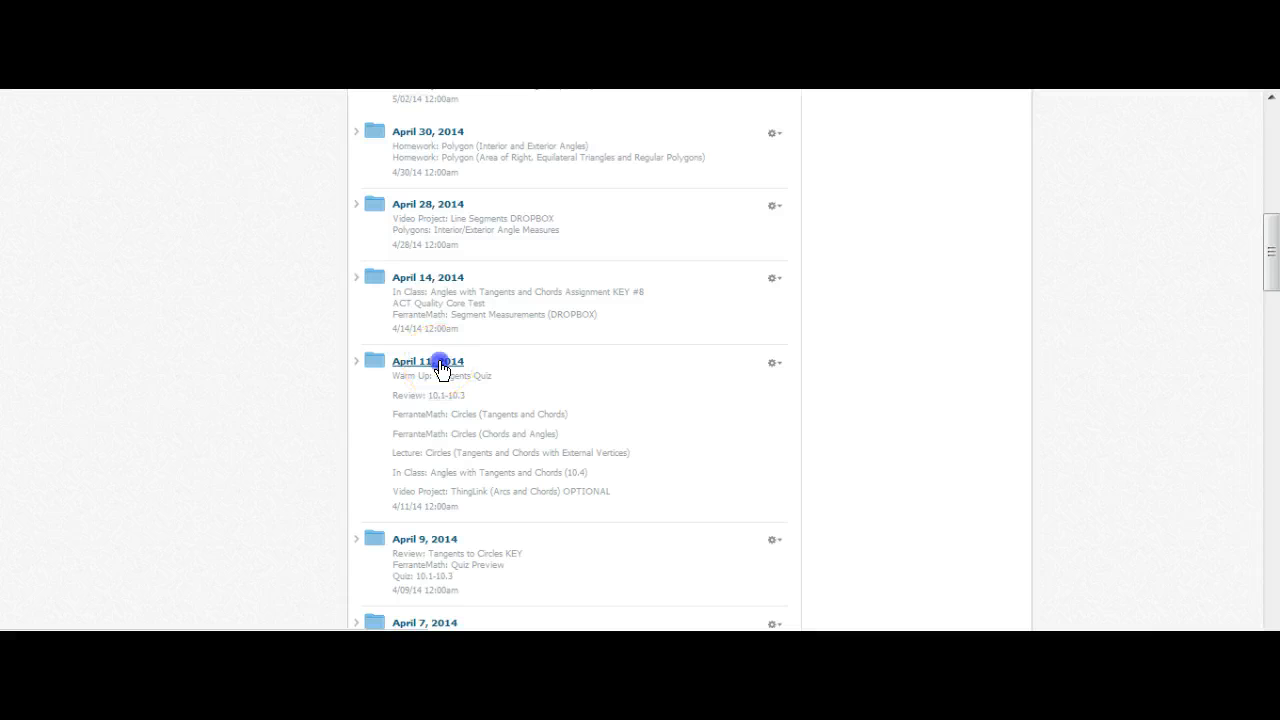
# Open the April 11, 2014 folder and look through its six materials
pyautogui.click(428, 360)
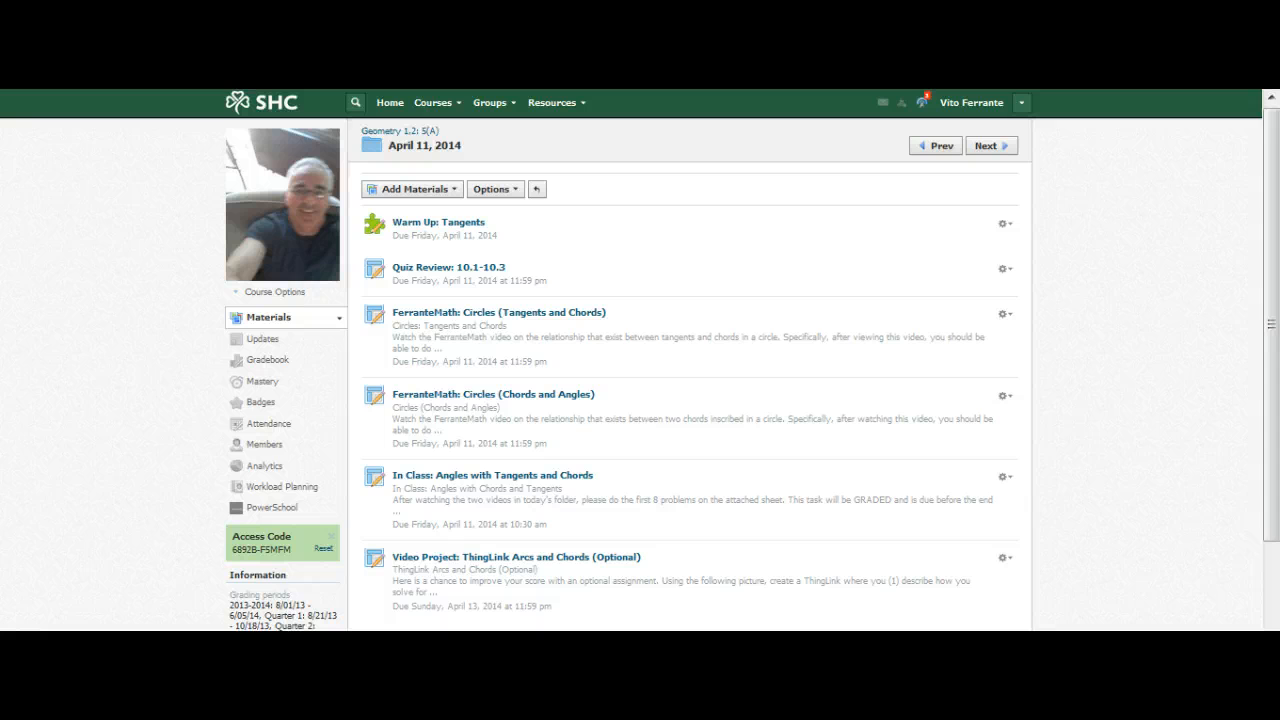
pyautogui.scroll(-3)
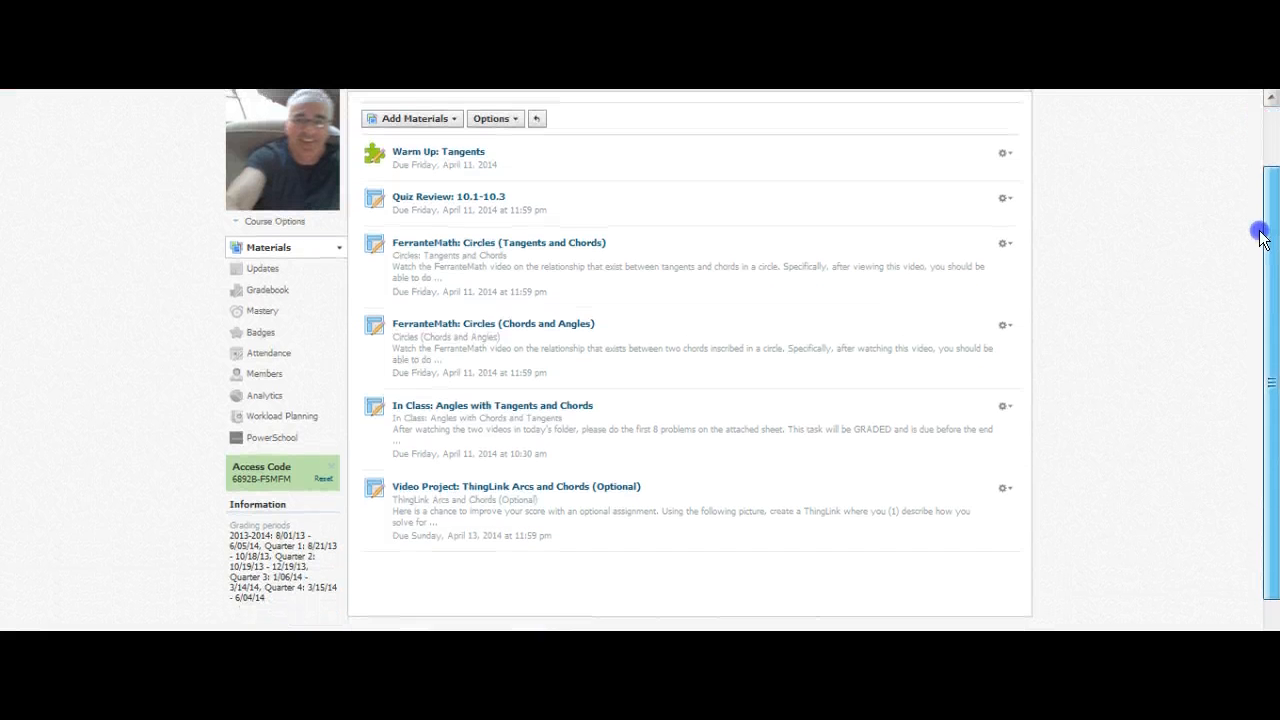
pyautogui.scroll(3)
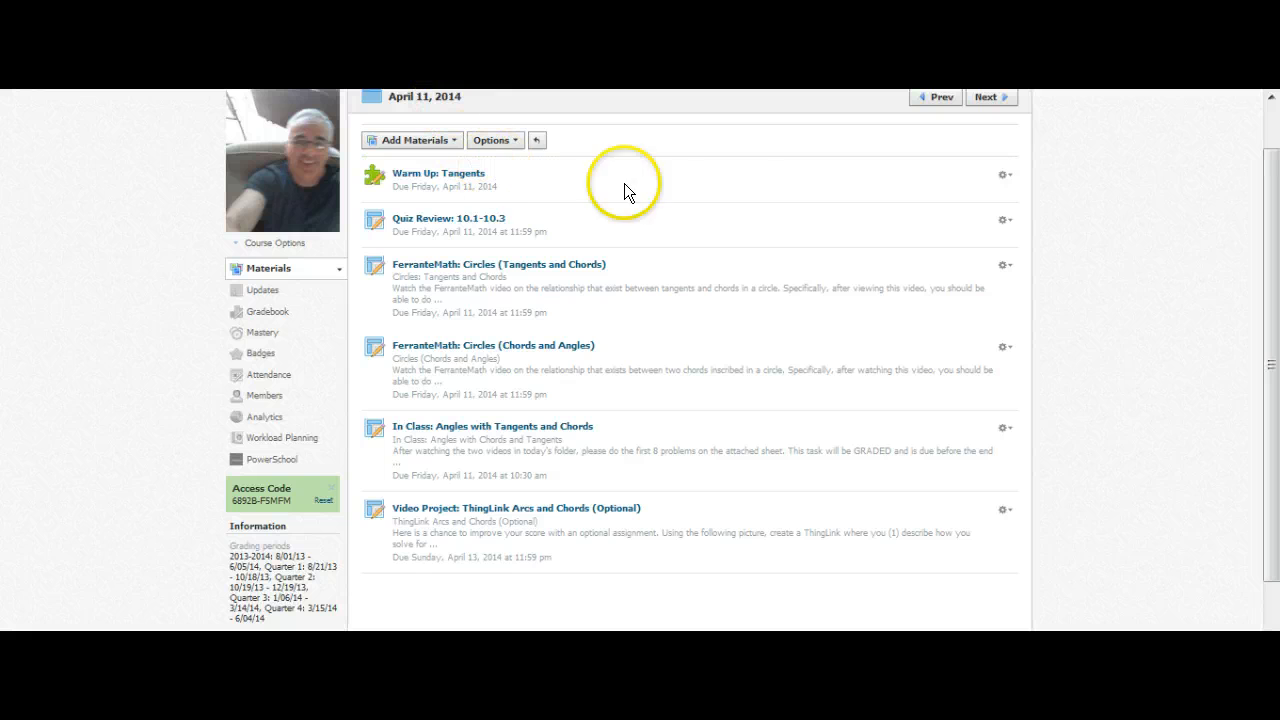
pyautogui.moveTo(1272, 248)
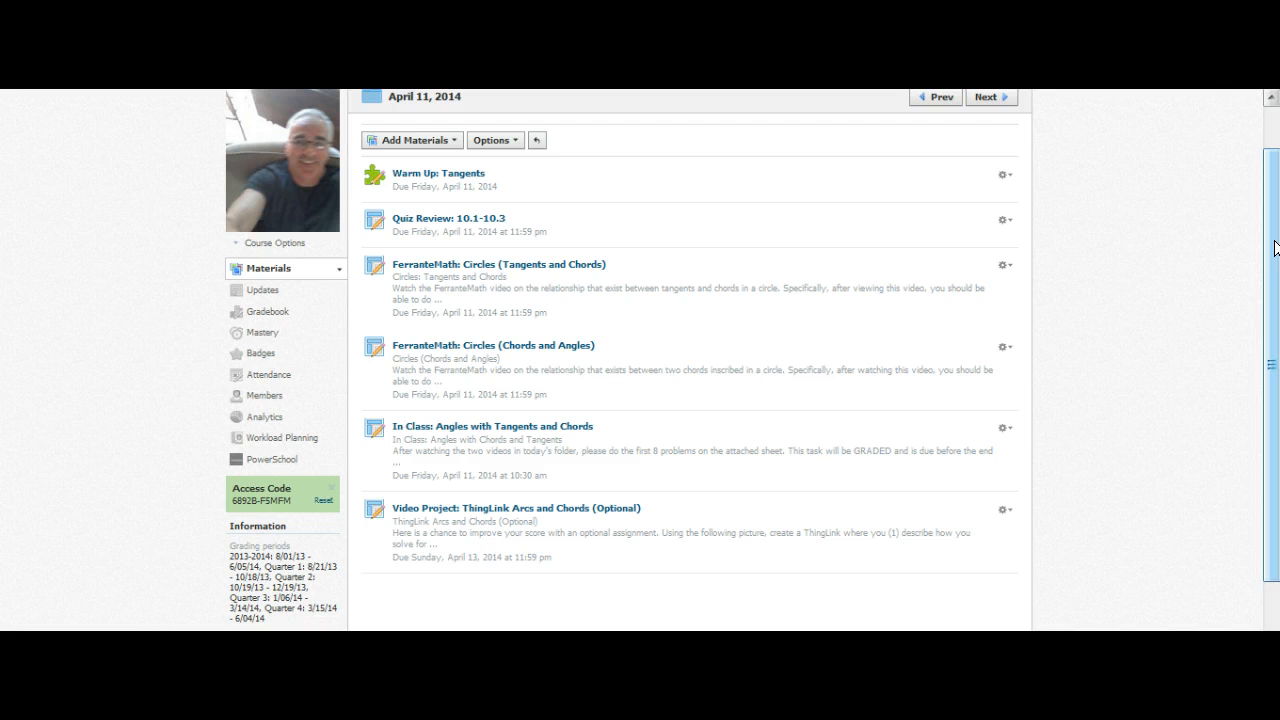
pyautogui.moveTo(1140, 236)
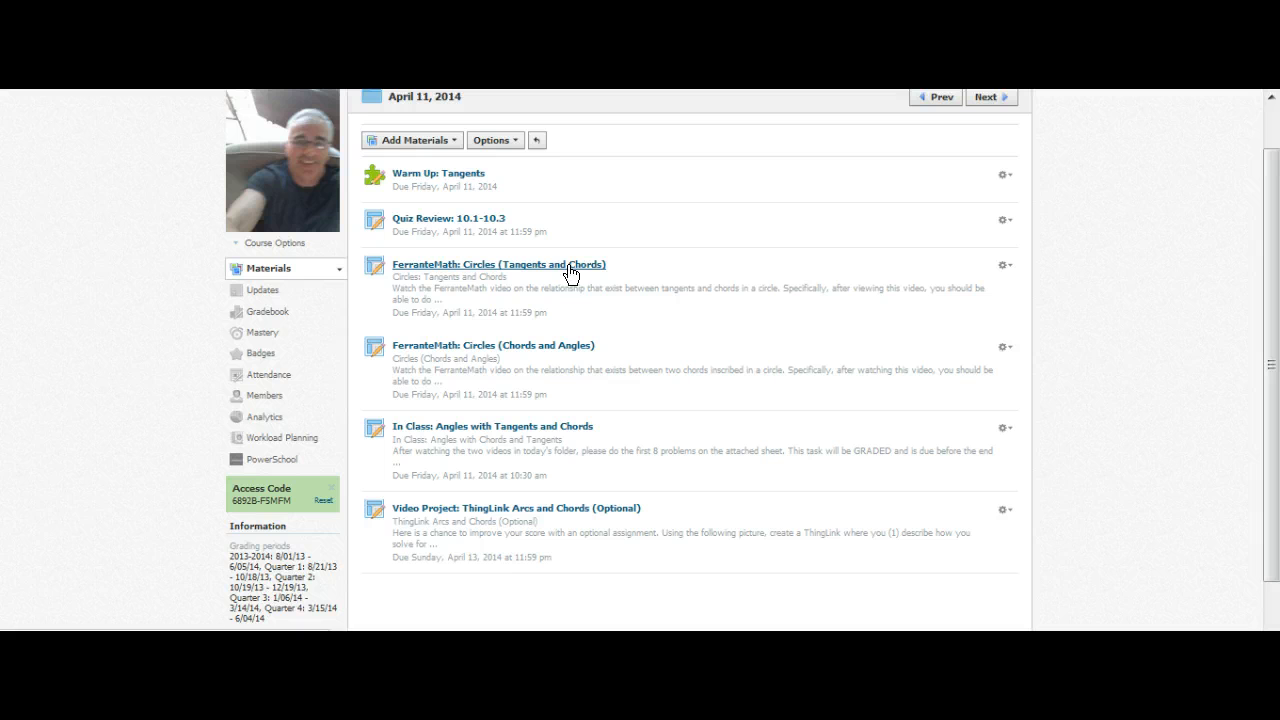
pyautogui.moveTo(376, 360)
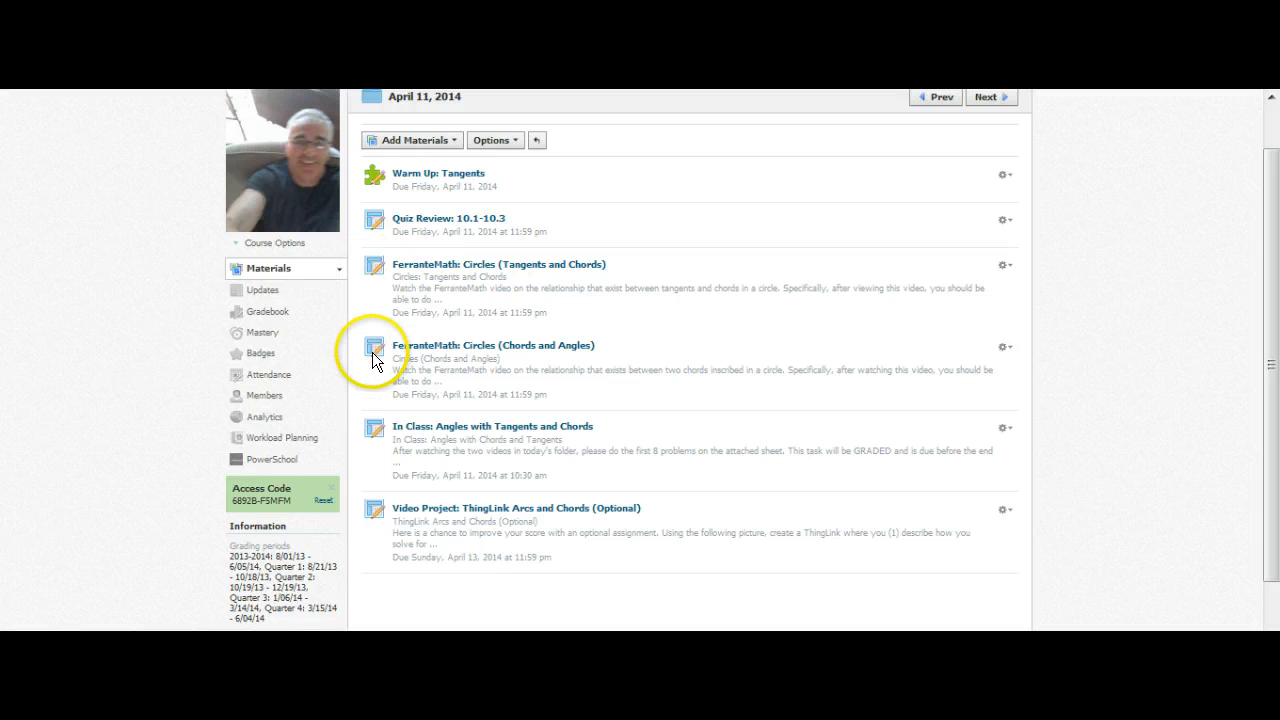
pyautogui.moveTo(400, 266)
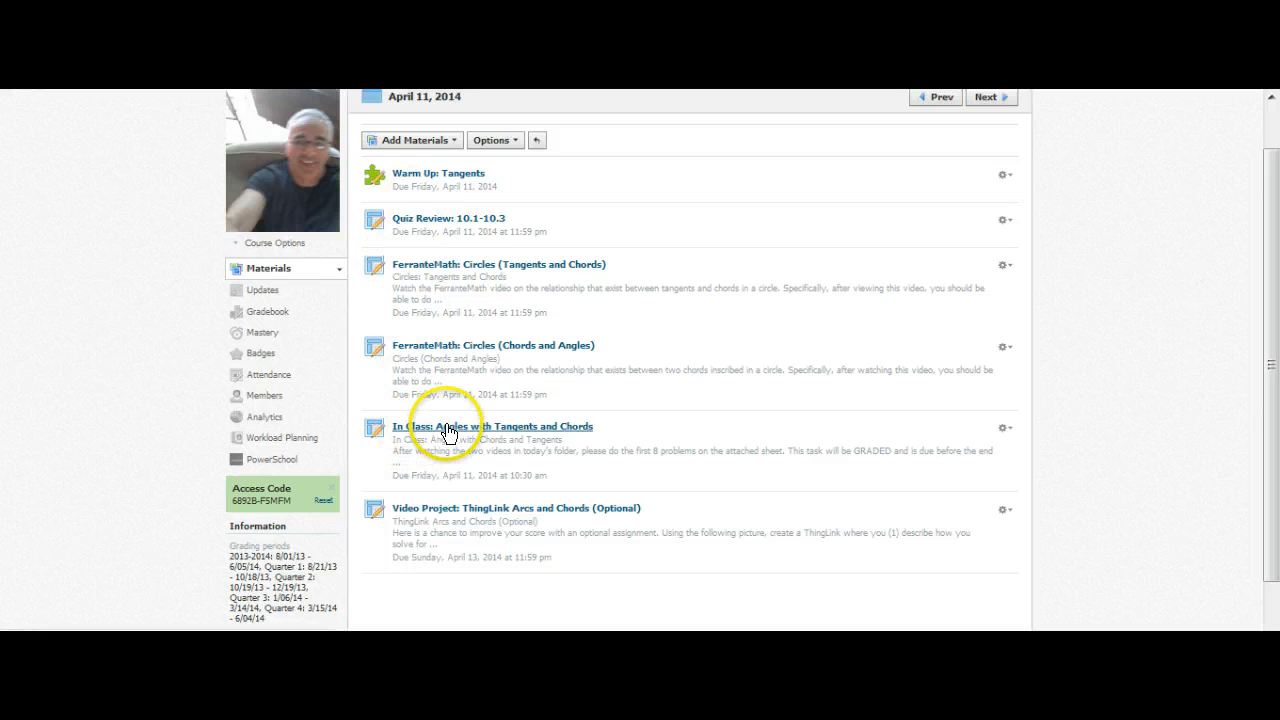
pyautogui.moveTo(636, 324)
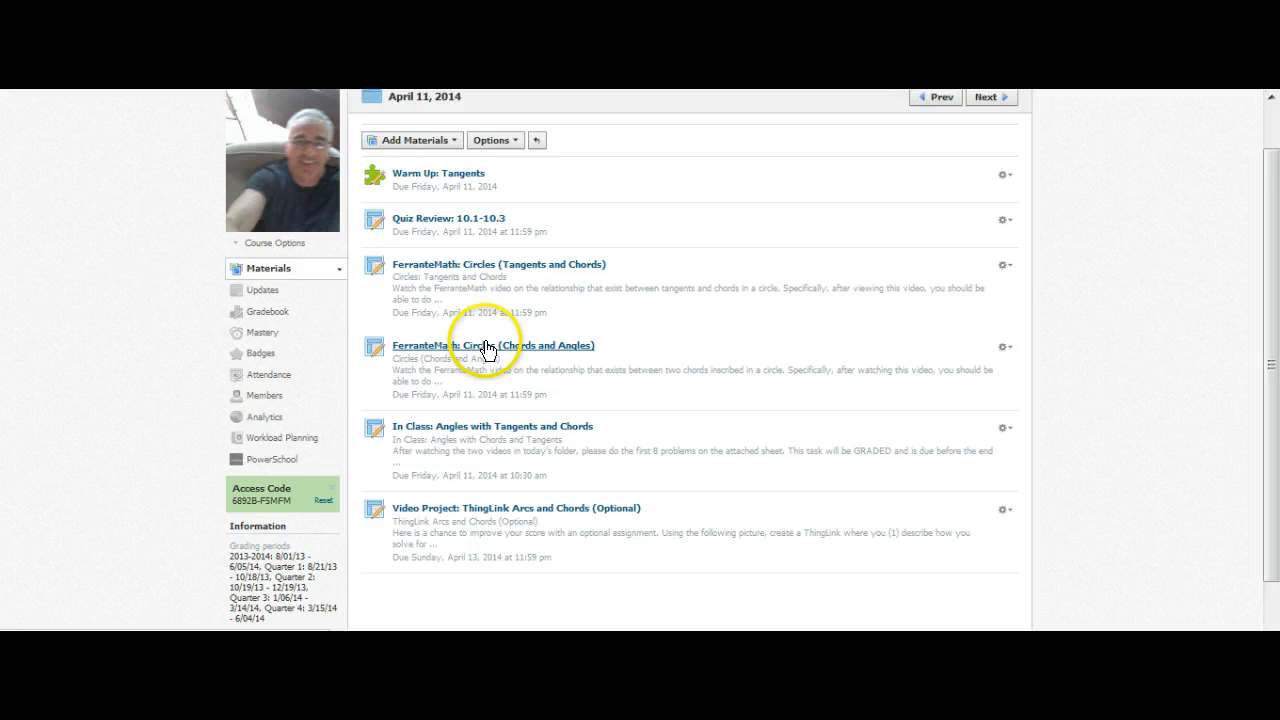
pyautogui.moveTo(466, 268)
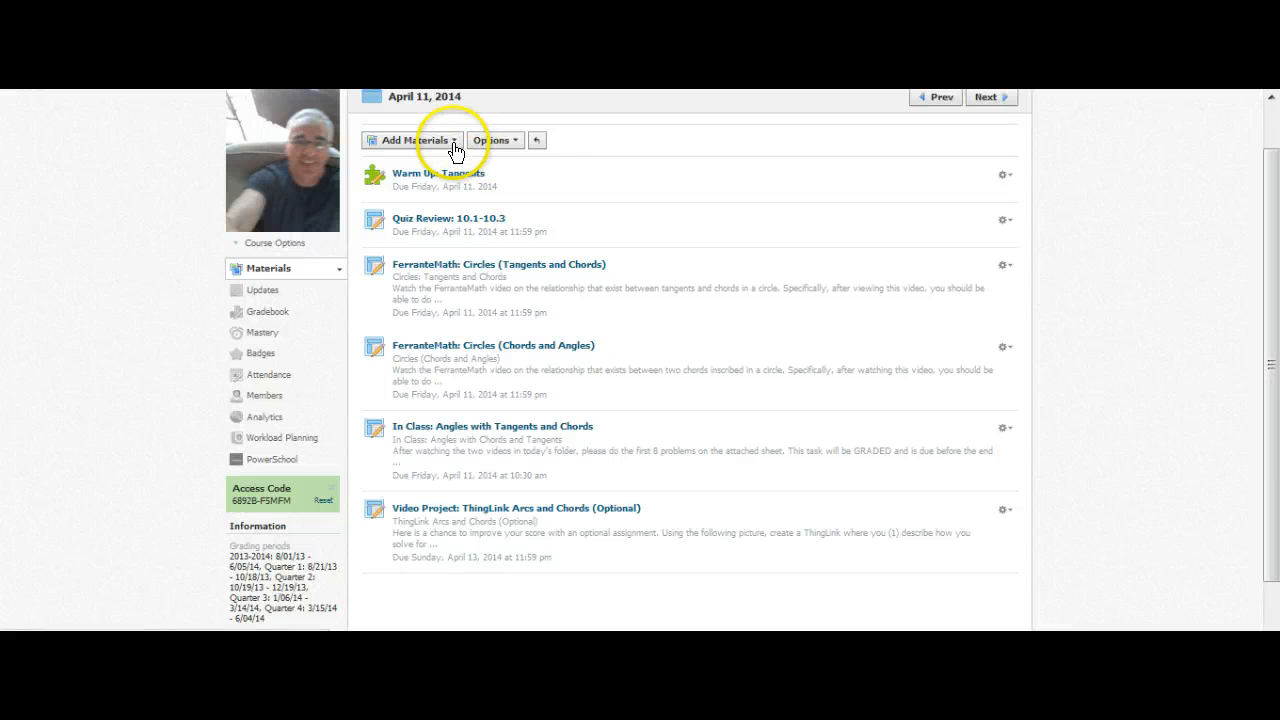
# Show the Add Materials choices (folder, assignment, quiz, discussion, page) for the April 11, 2014 folder
pyautogui.click(412, 140)
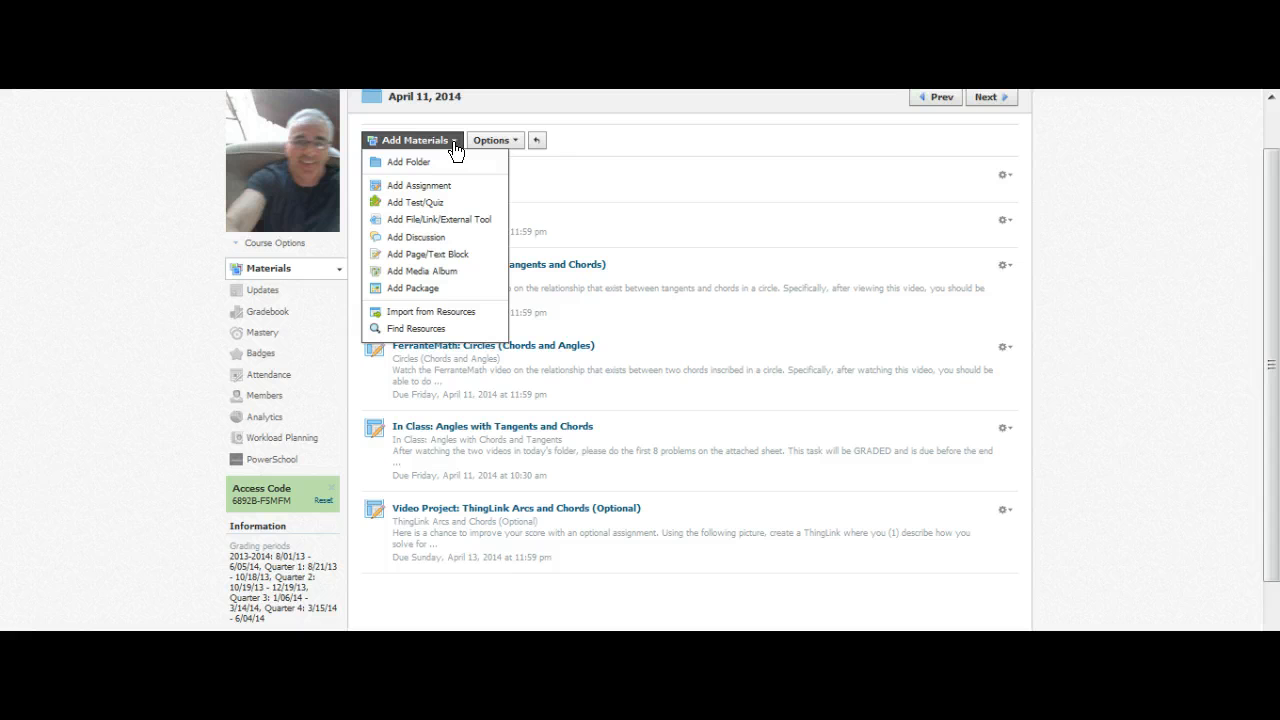
pyautogui.moveTo(436, 236)
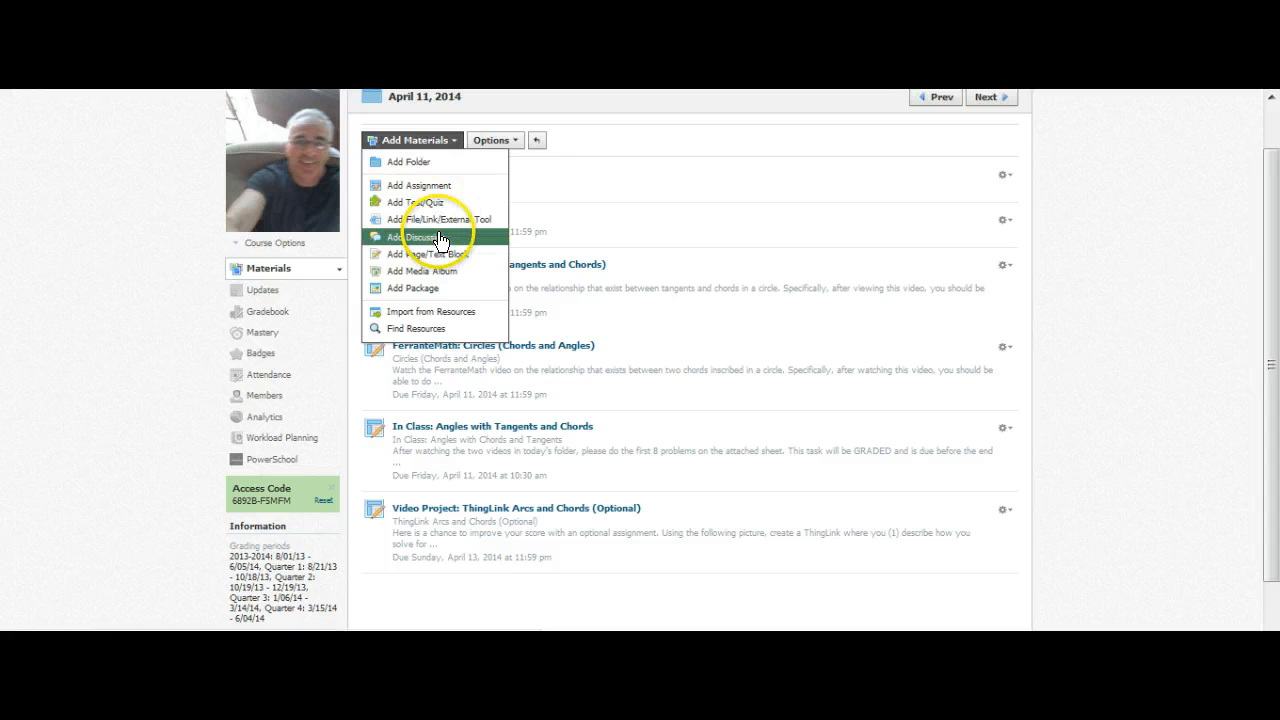
# Choose Add Discussion to bring up a blank Create Discussion form
pyautogui.click(416, 236)
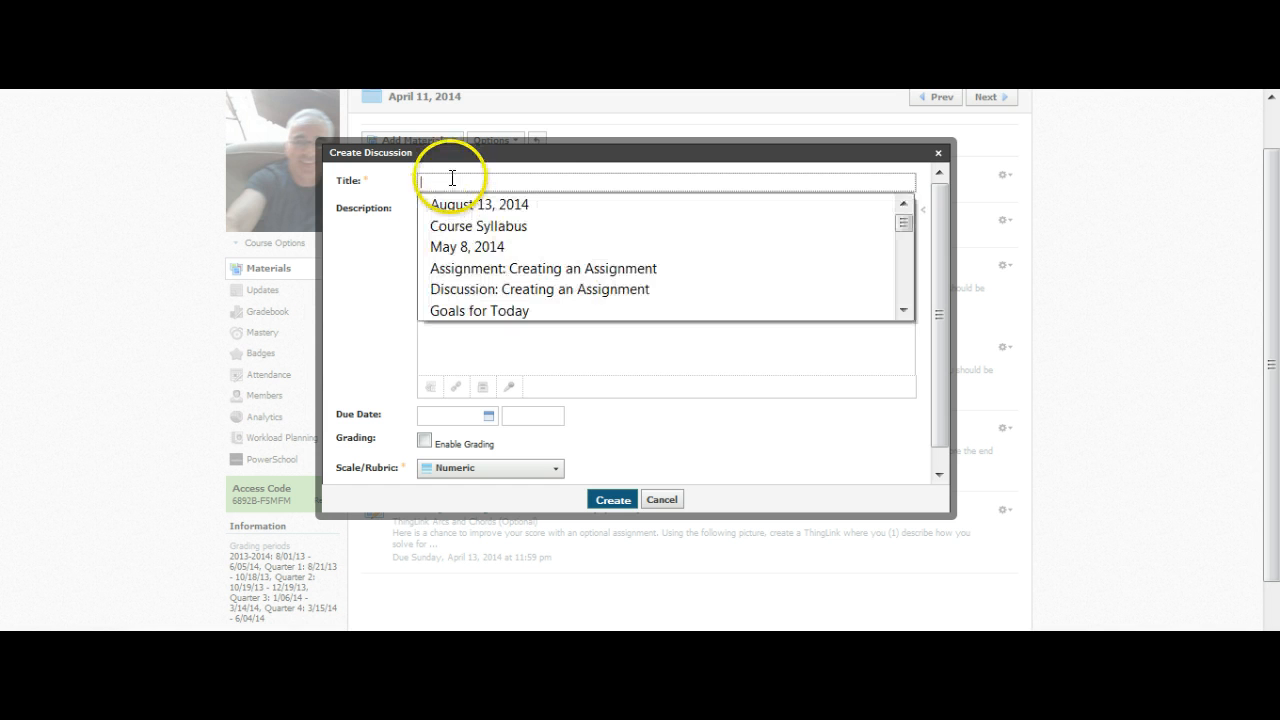
# Create a discussion titled 'Discussion: Tangents' in the April 11, 2014 folder
pyautogui.write('Discussion: Tangents')
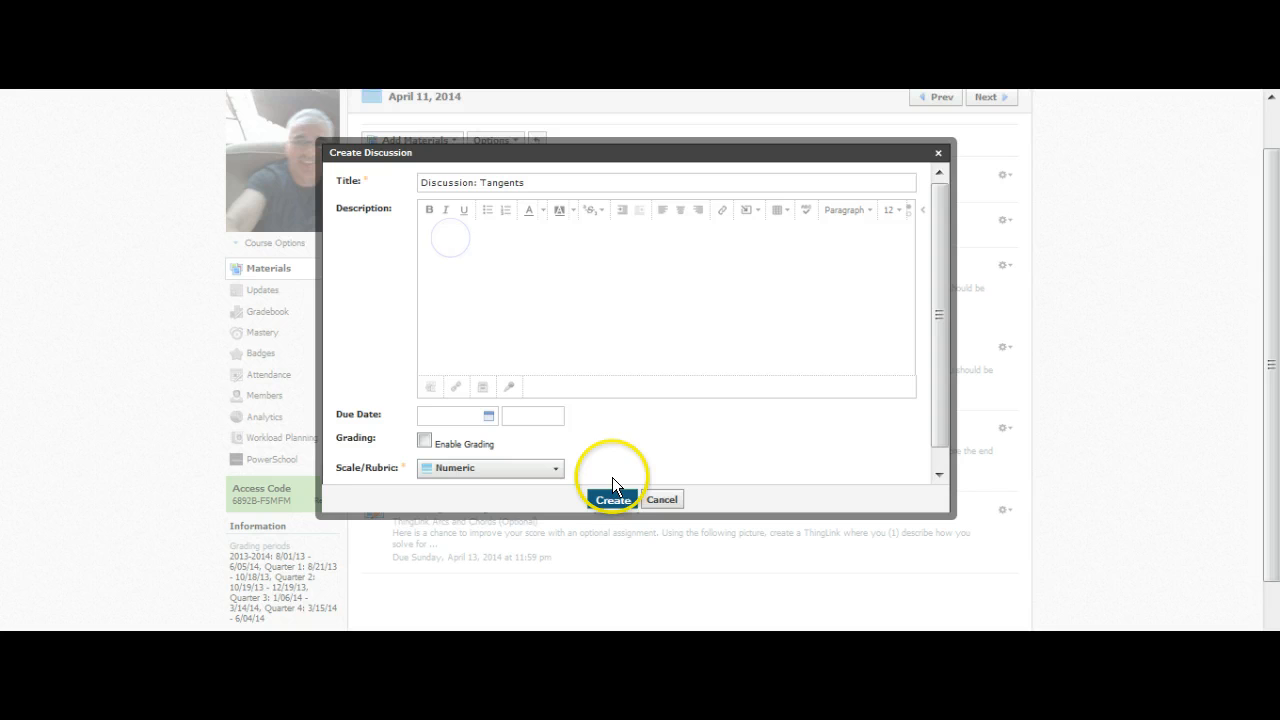
pyautogui.click(612, 498)
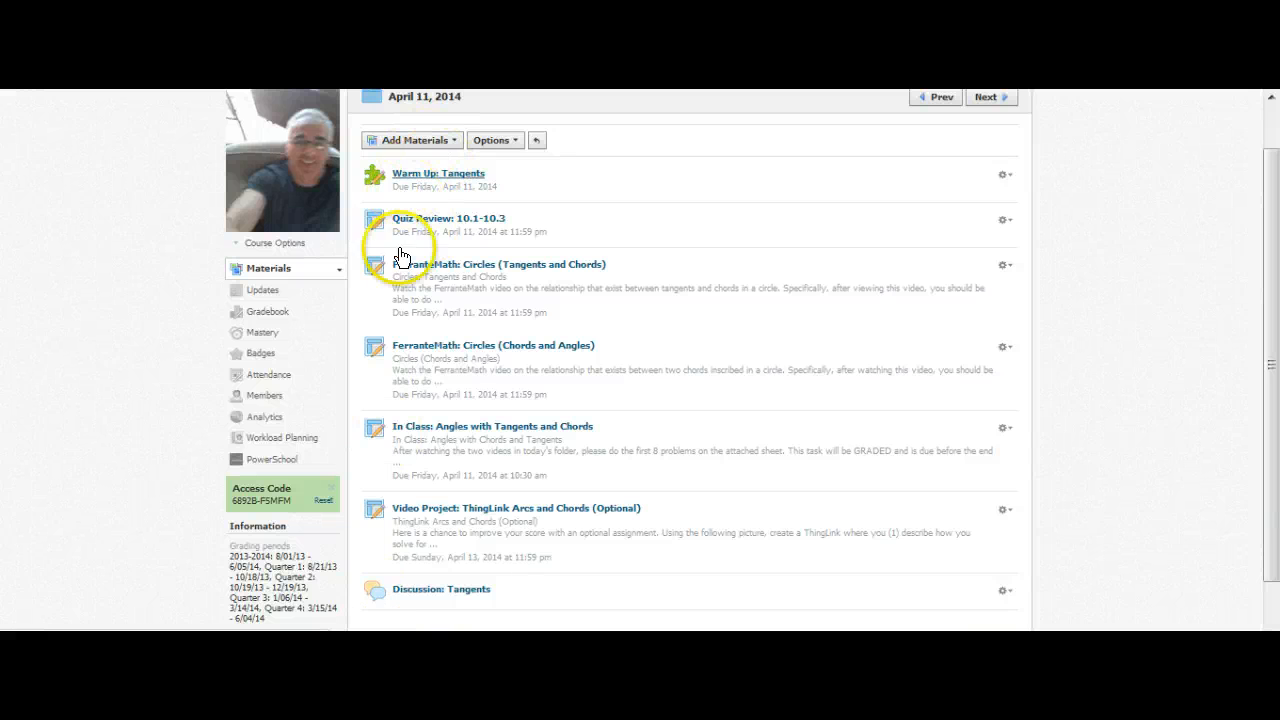
pyautogui.moveTo(372, 464)
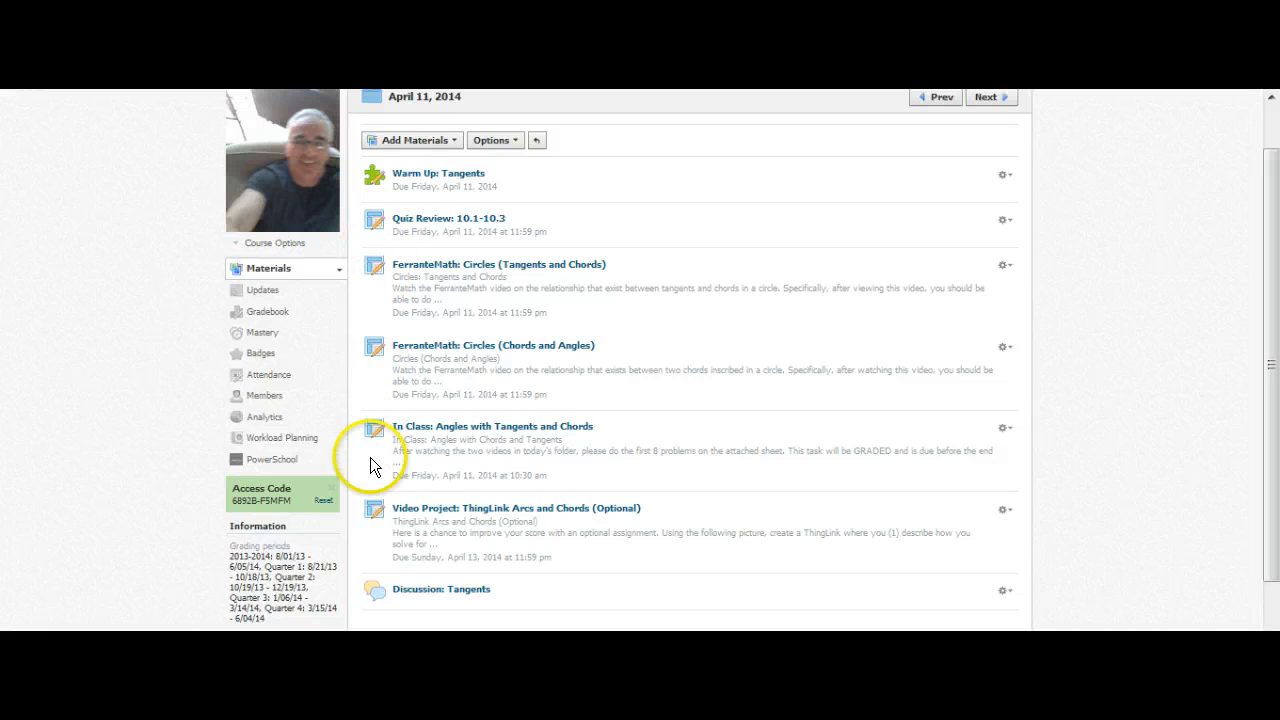
pyautogui.moveTo(372, 600)
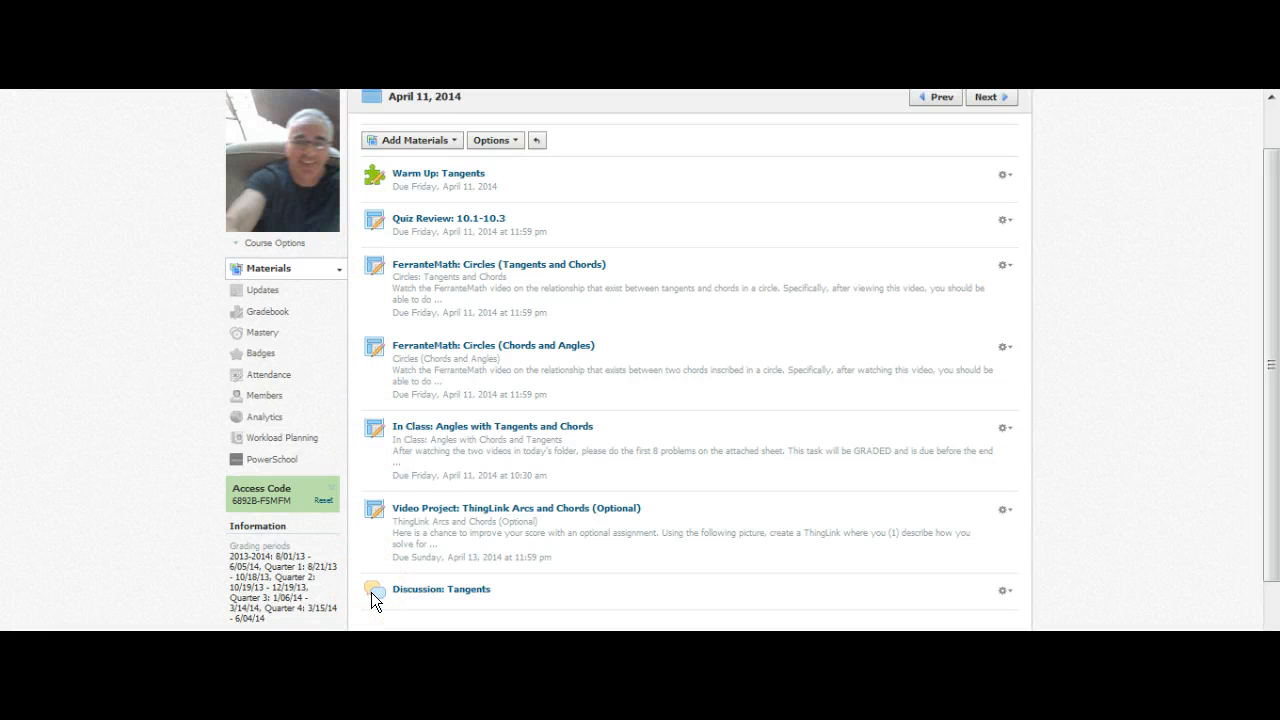